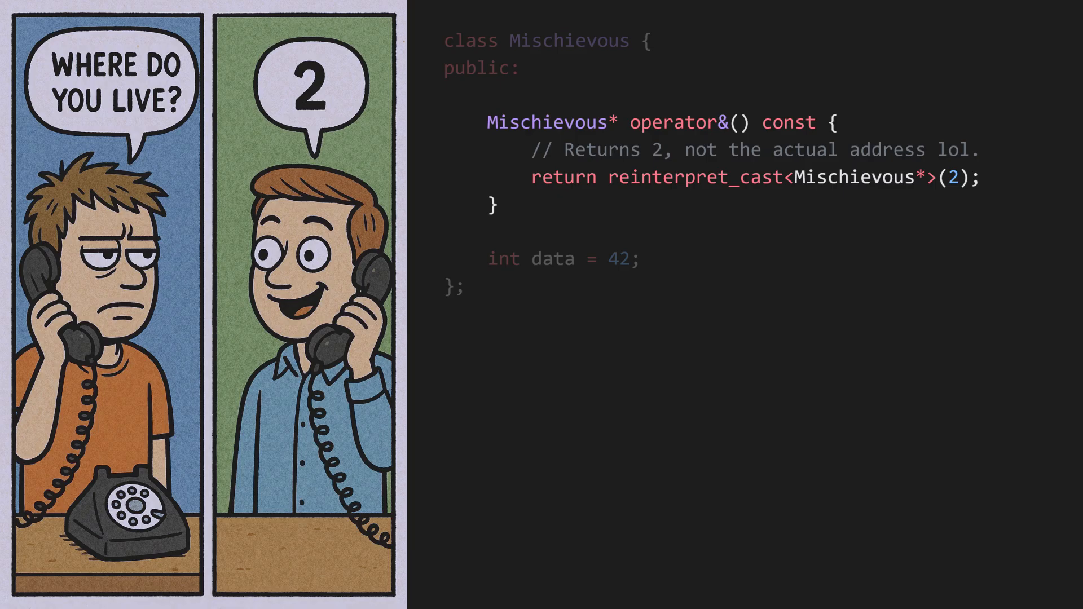
pyautogui.write('// ptr now contains 2, not the real address of obj.')
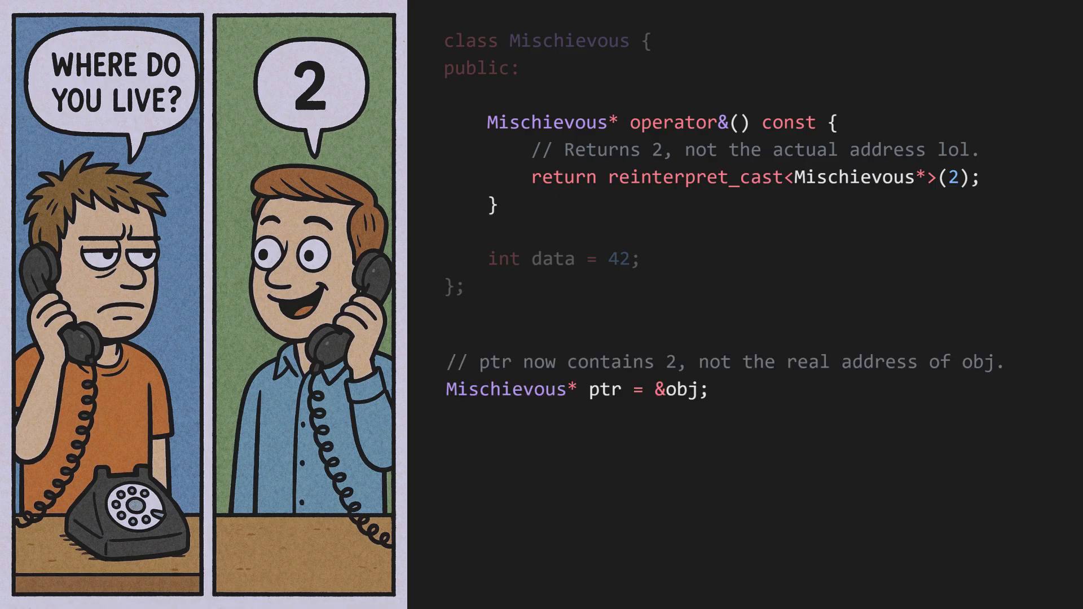